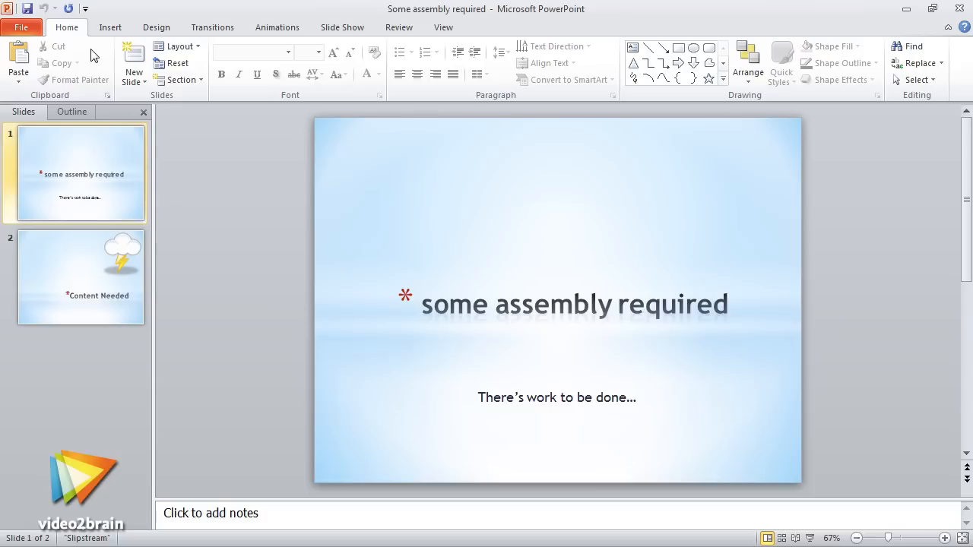
Show the Insert ribbon's groups for tables, pictures, shapes and charts.
left_click(109, 27)
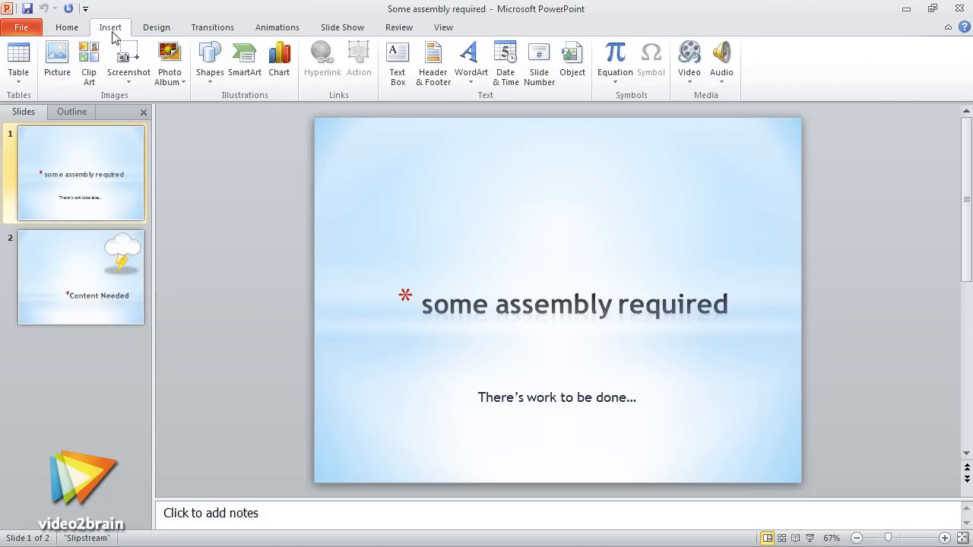
left_click(155, 27)
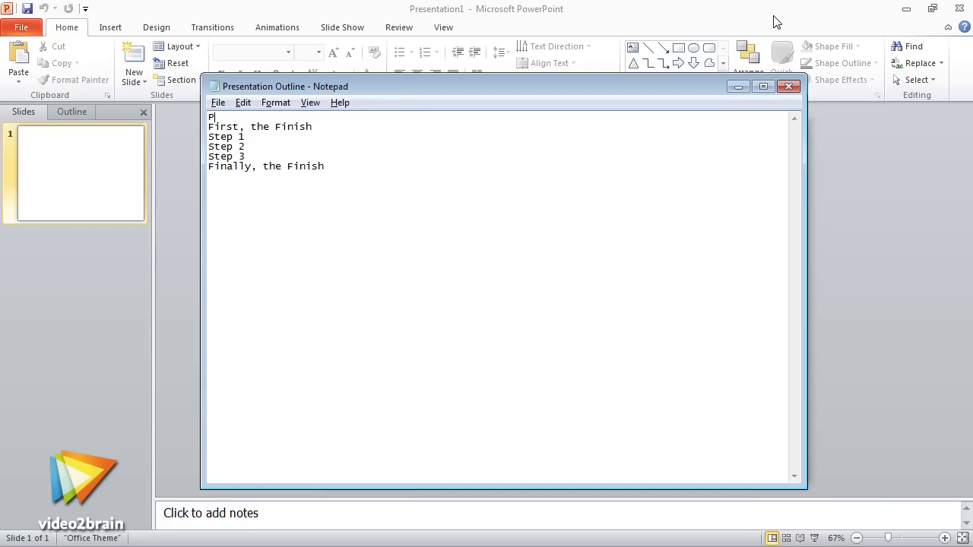
Retitle the outline 'Presentation Tips' with a 'Don't Write a Speech, Make a Pre...' line.
type("resentation Tips")
left_click(498, 126)
type("Don't Write a")
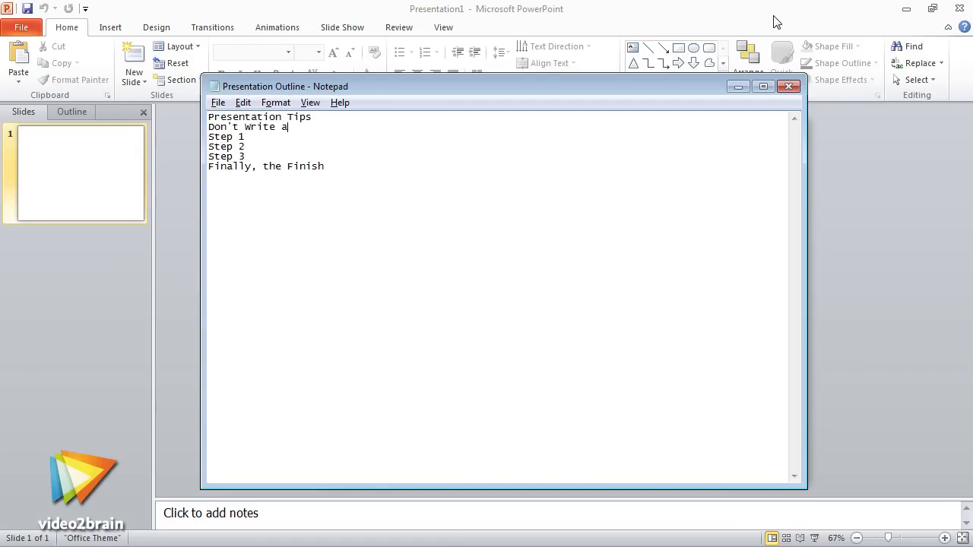
type("Speech, Make a Pre")
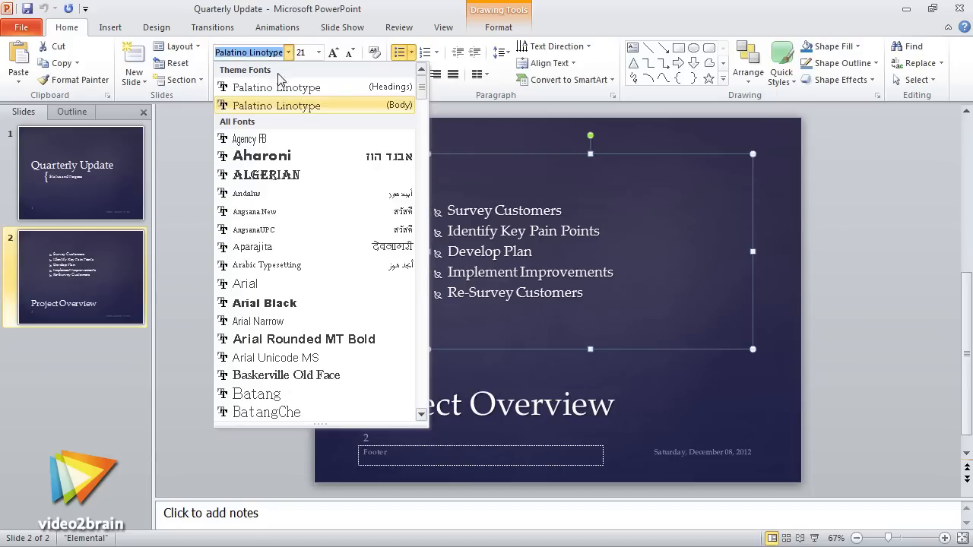
mouse_move(286, 173)
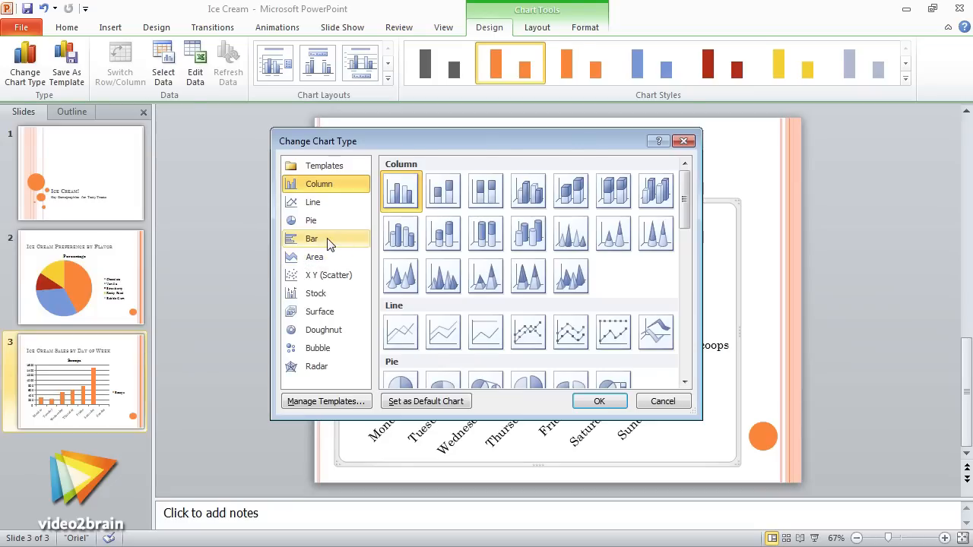
Convert the day-of-week sales column chart to a bar chart.
left_click(312, 238)
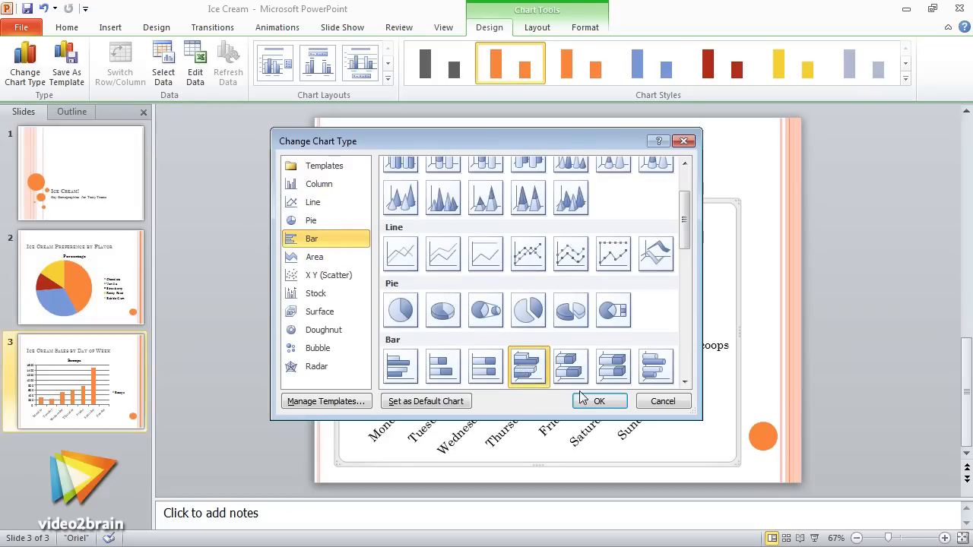
left_click(599, 401)
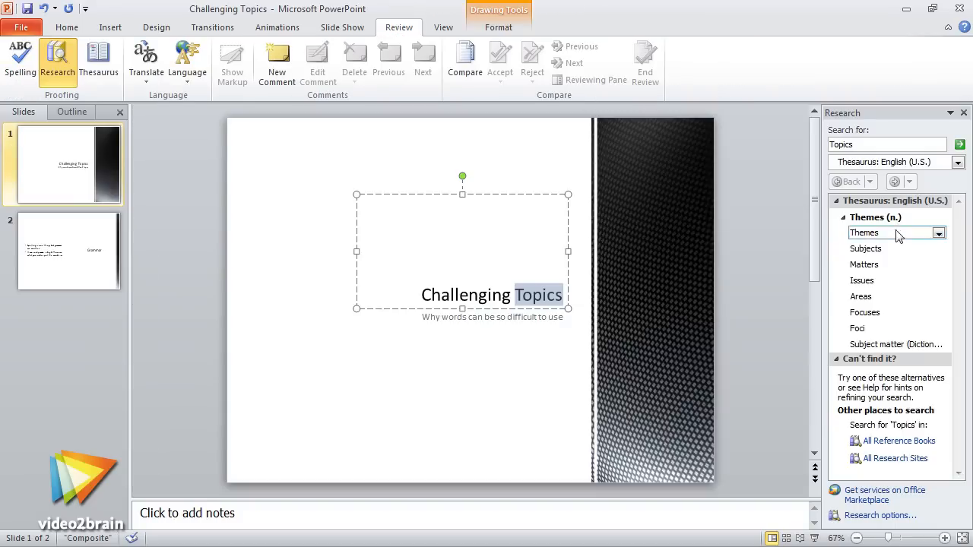
Check the Issues synonym's options for 'Topics', then tag the file 'Photography'.
left_click(939, 280)
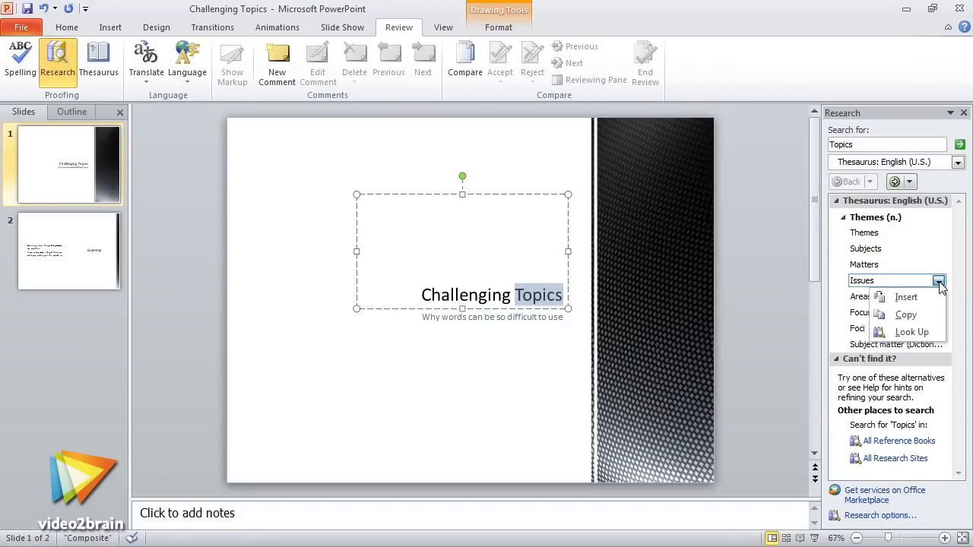
left_click(906, 296)
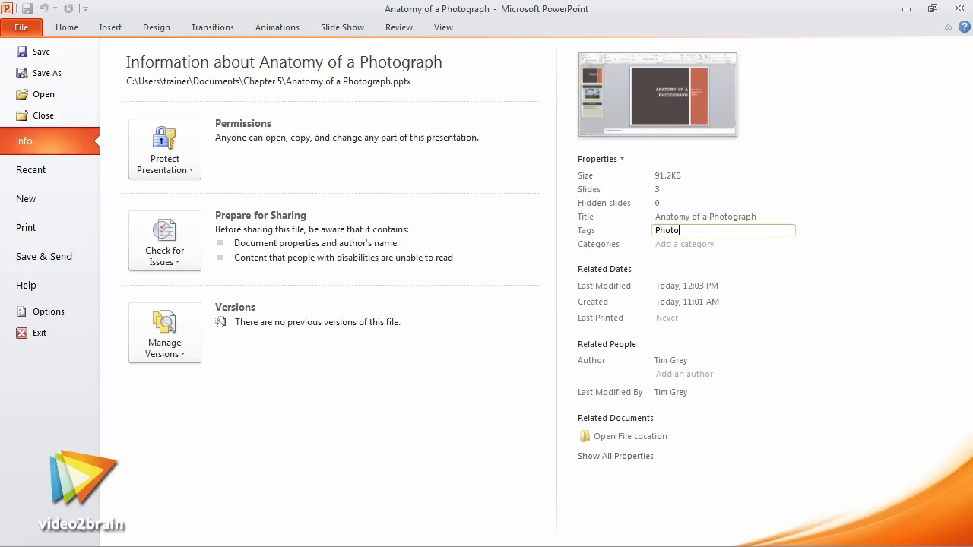
type("Photography")
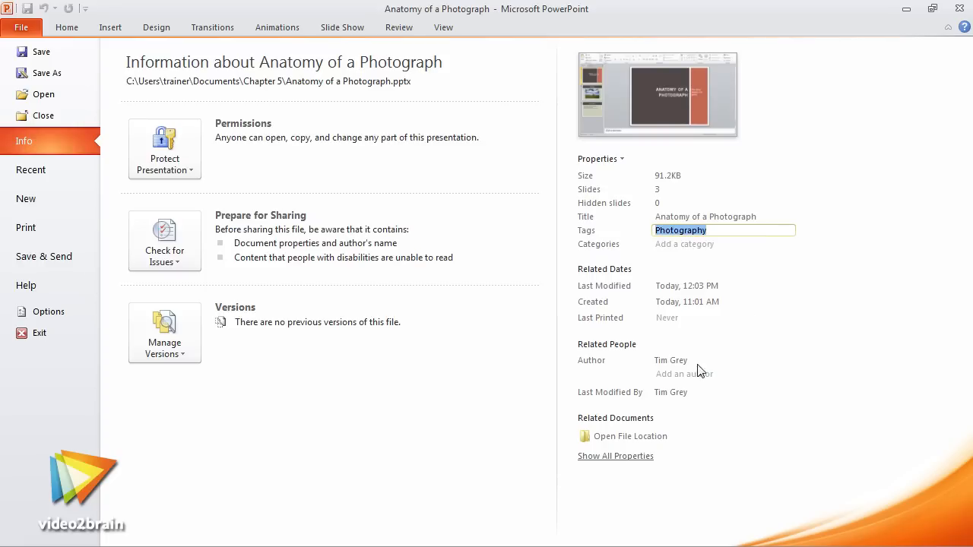